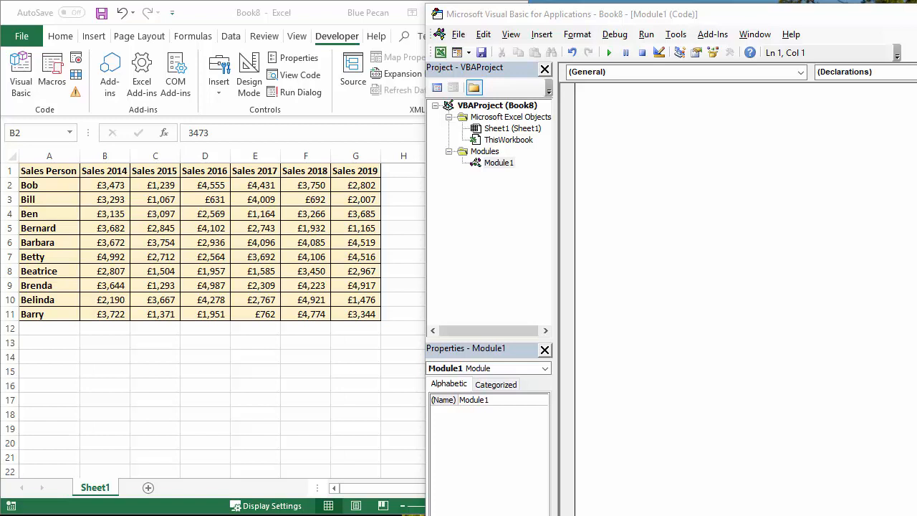
pyautogui.moveTo(266, 247)
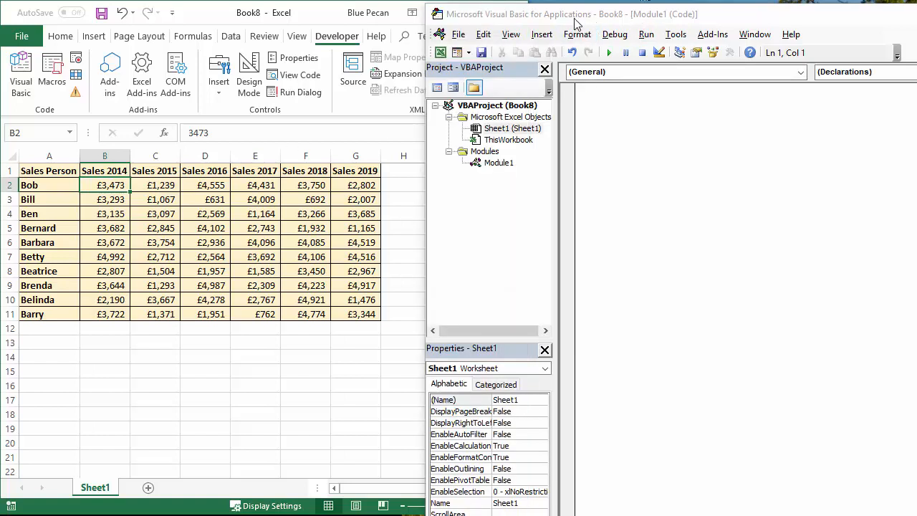
pyautogui.moveTo(337, 36)
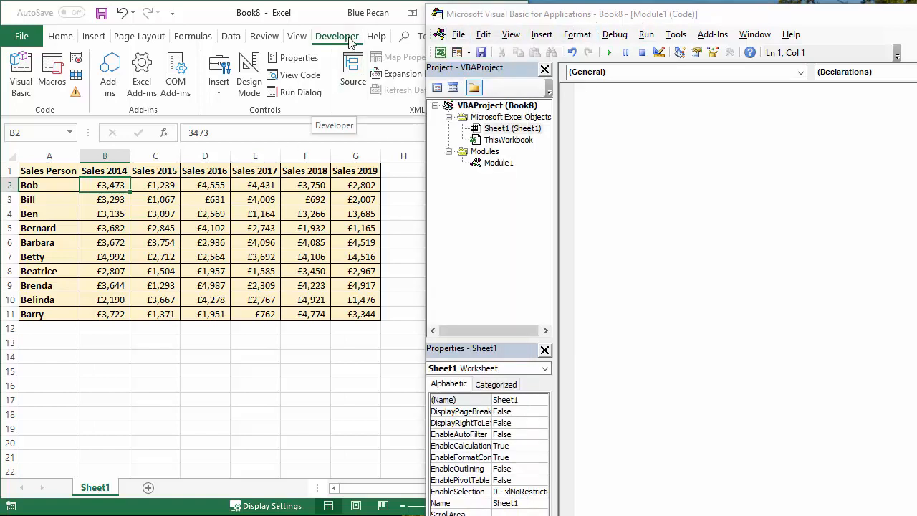
pyautogui.moveTo(6, 151)
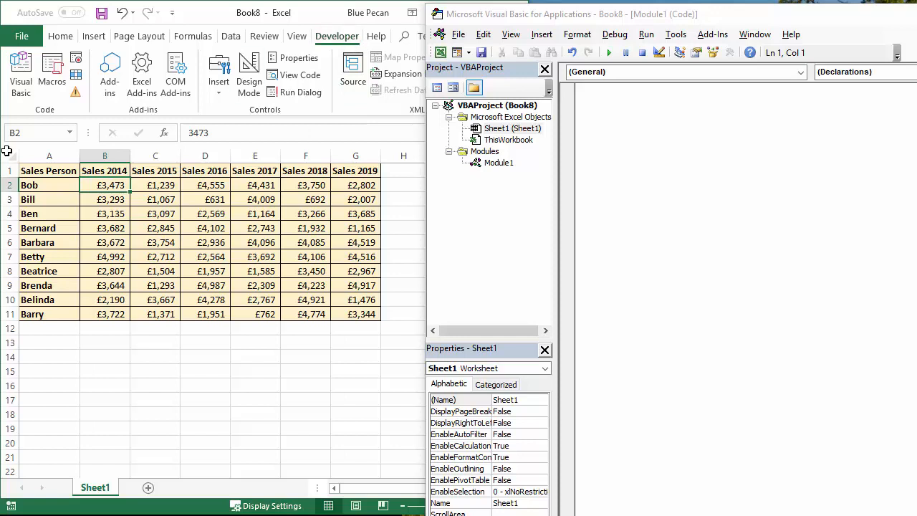
pyautogui.moveTo(20, 64)
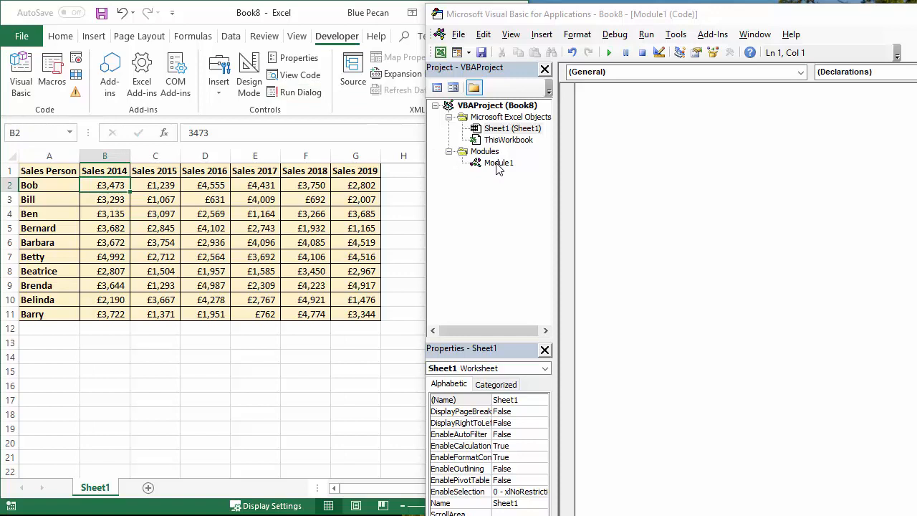
pyautogui.moveTo(533, 49)
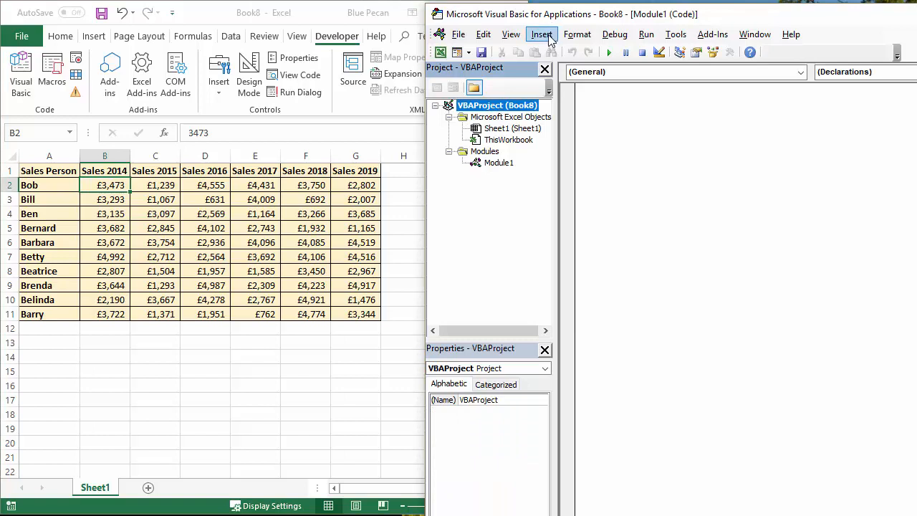
# Write the Sub usefreezepanes() header in Module1 so VBA adds its End Sub line
pyautogui.click(542, 34)
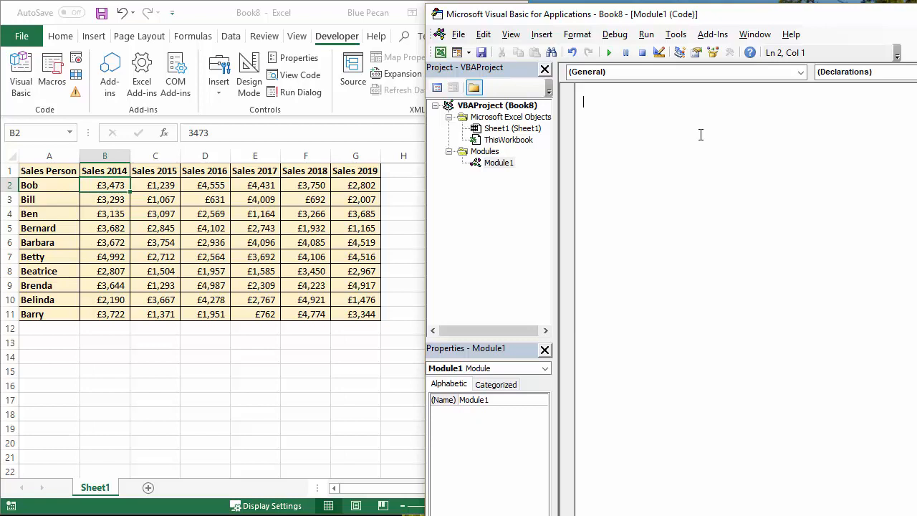
pyautogui.write('su')
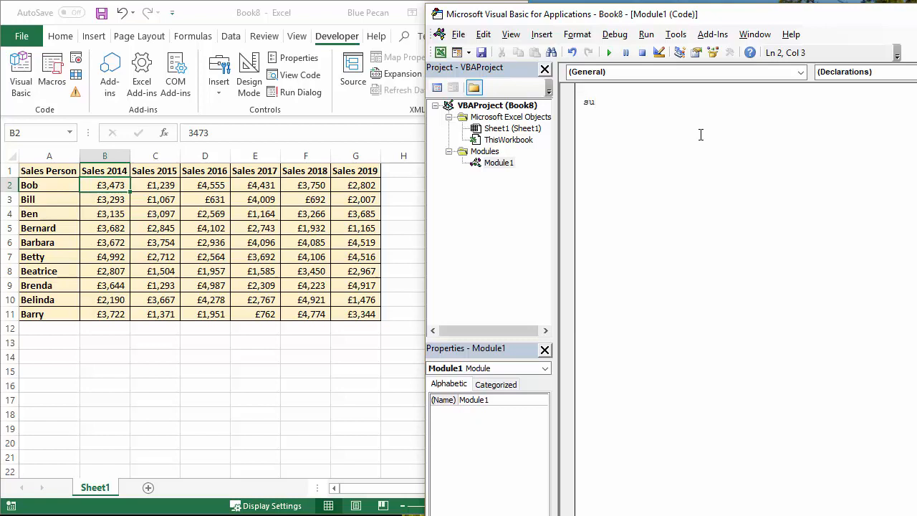
pyautogui.write('b us')
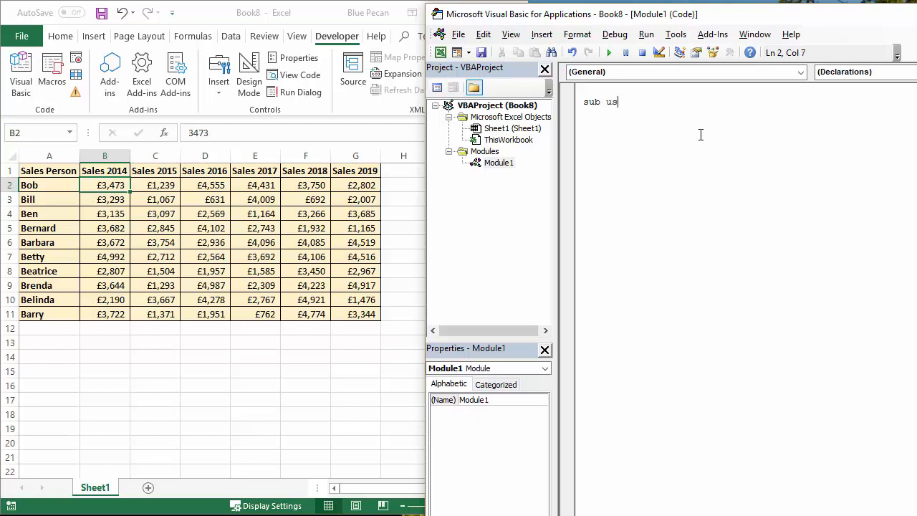
pyautogui.write('efreeze')
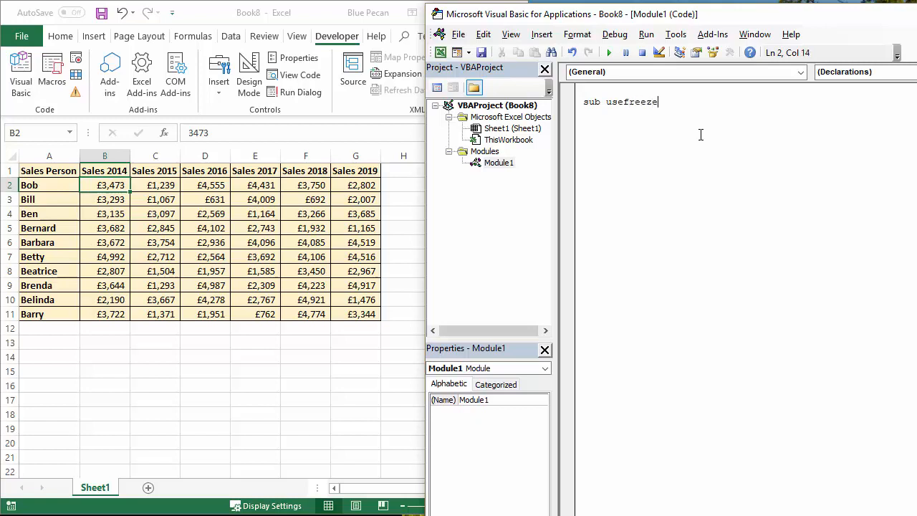
pyautogui.write('panes (')
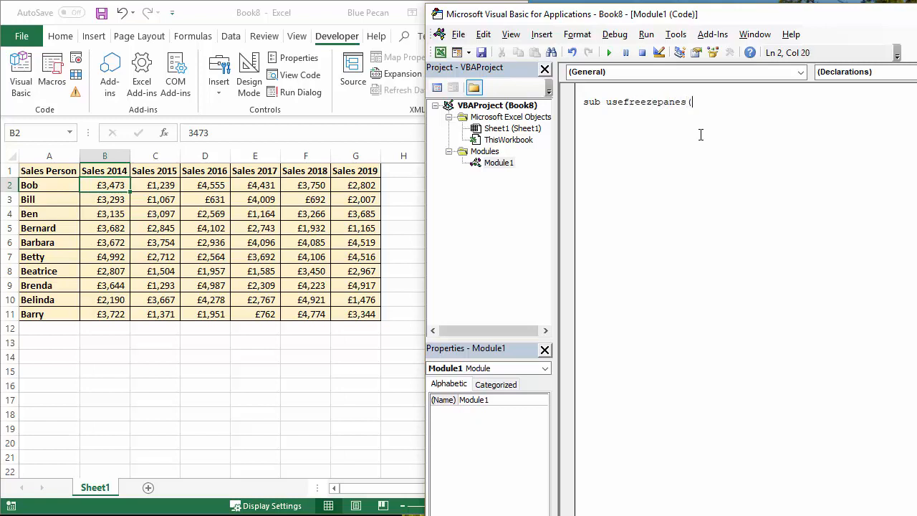
pyautogui.press('enter')
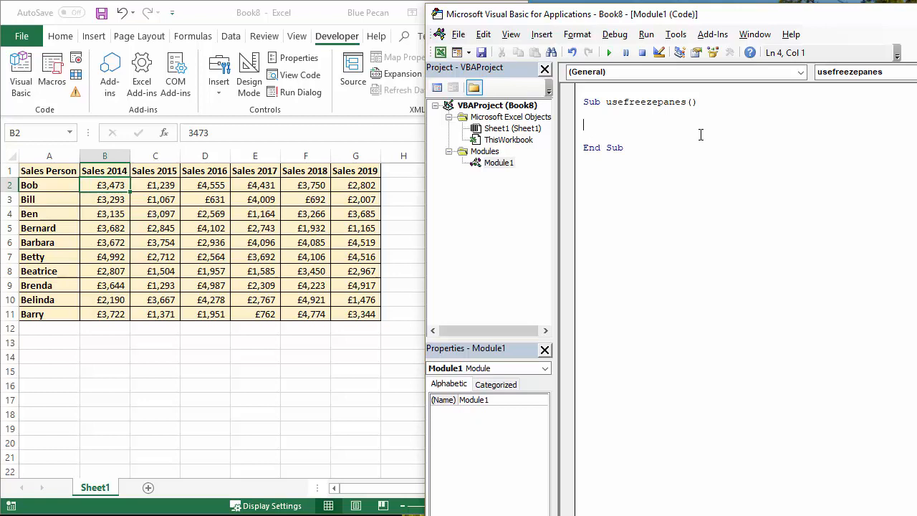
pyautogui.moveTo(289, 58)
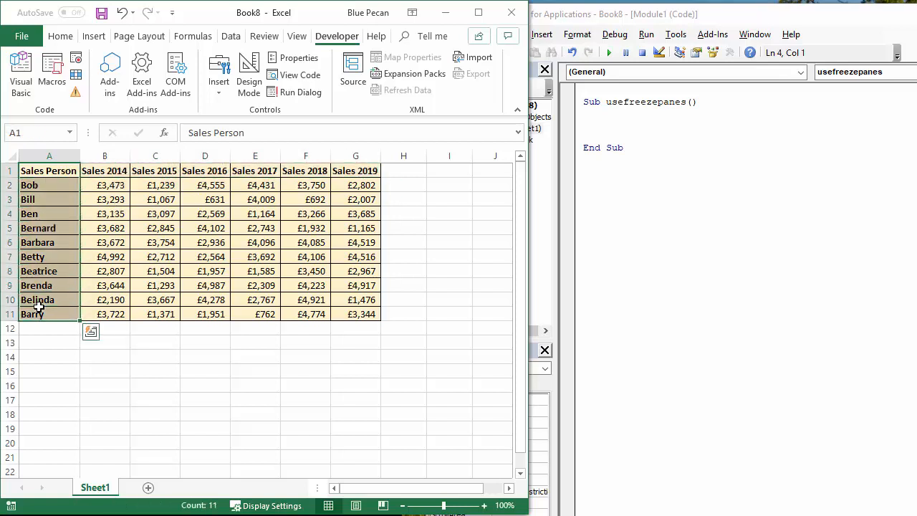
# Select cell B2 on the sales sheet as the intended freeze point
pyautogui.click(105, 185)
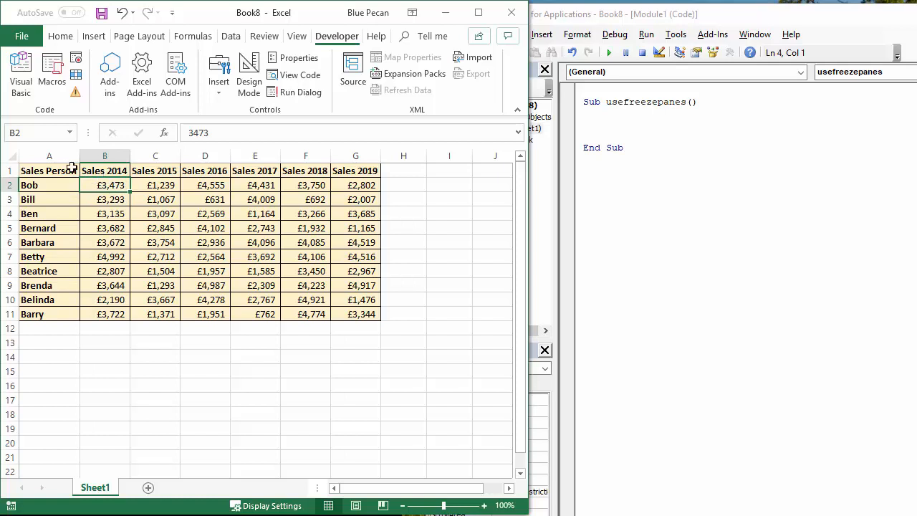
pyautogui.moveTo(101, 185)
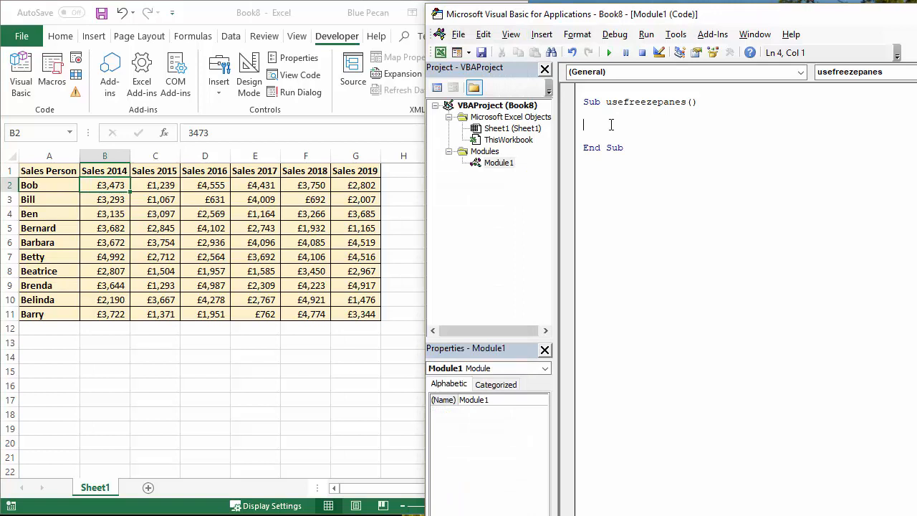
# Enter the macro line ActiveSheet.Range("B2").Select
pyautogui.write('acti')
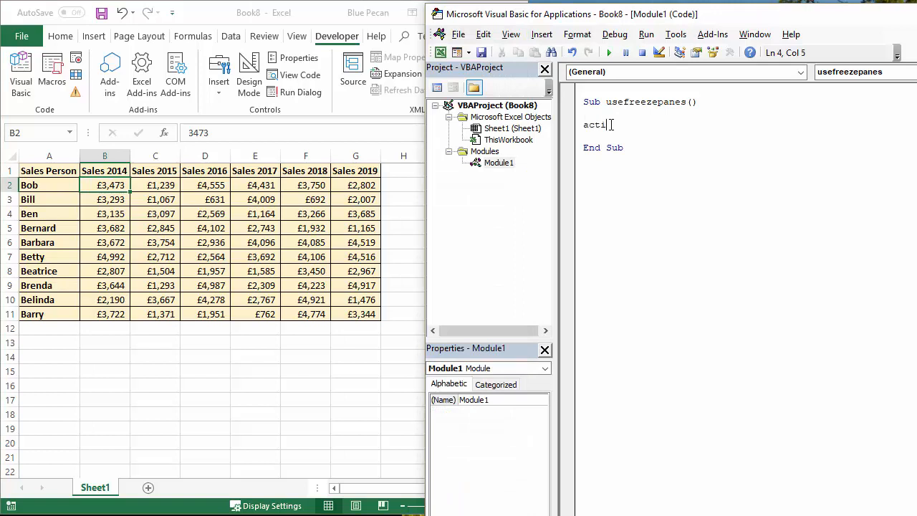
pyautogui.write('vesheet')
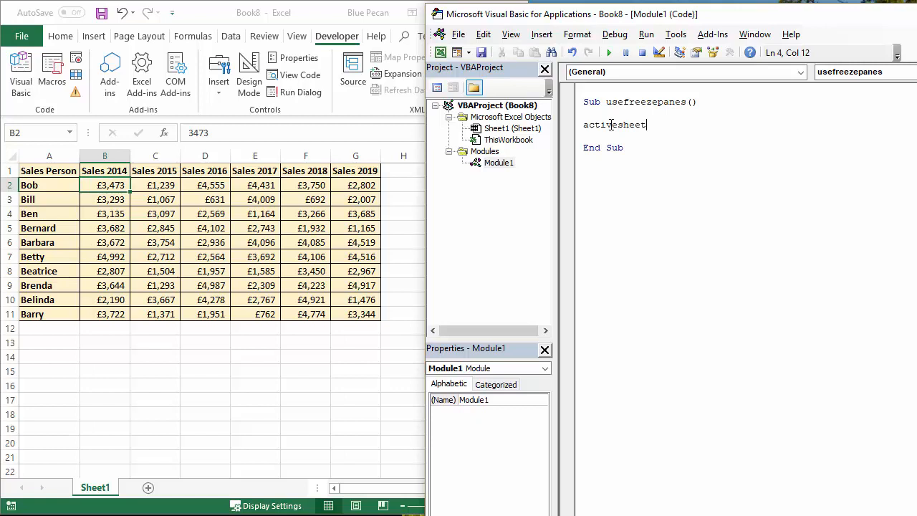
pyautogui.write('.range')
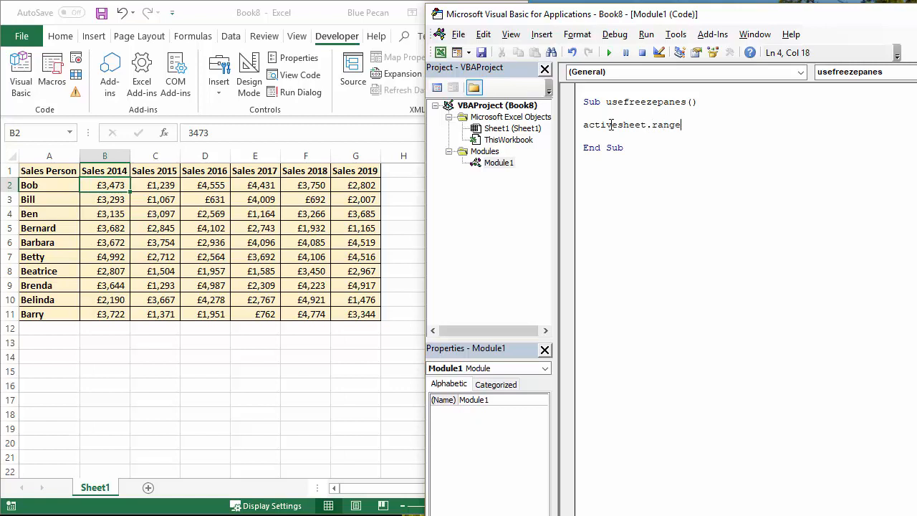
pyautogui.write('("')
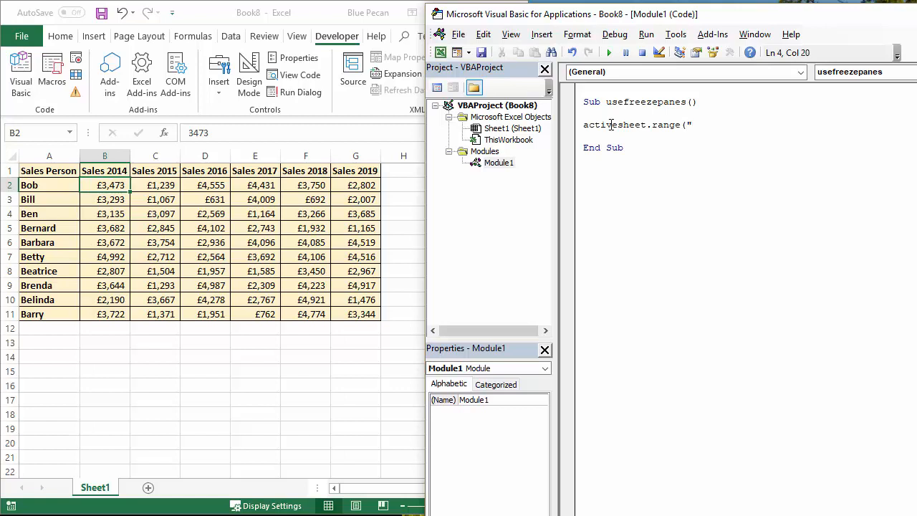
pyautogui.write('B2")')
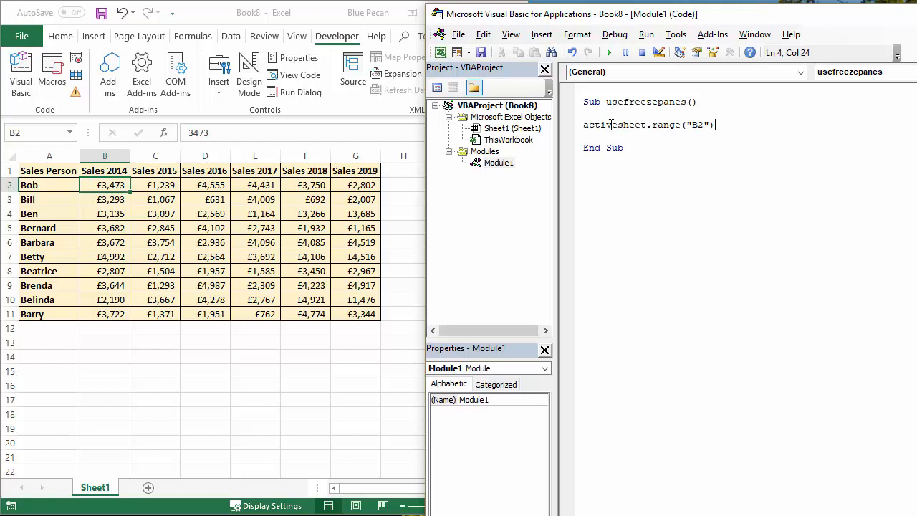
pyautogui.write('.select')
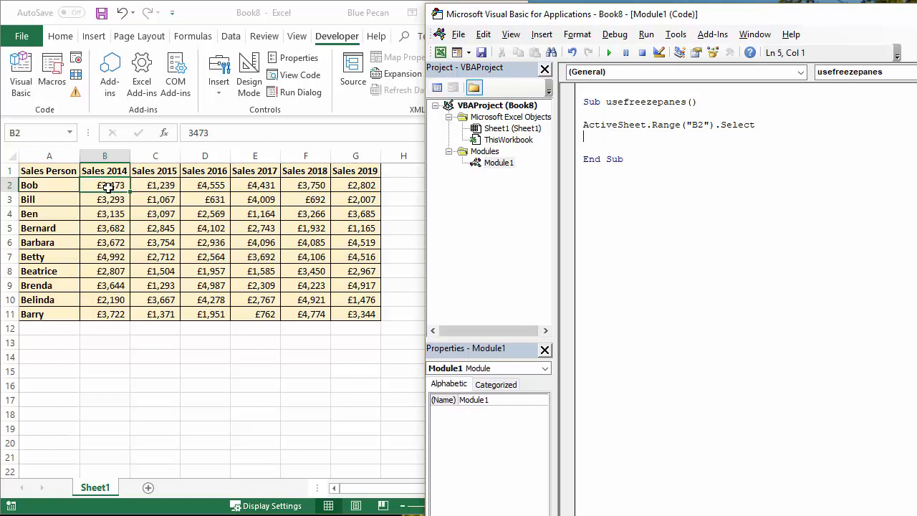
# Enter the macro line ActiveWindow.FreezePanes = True, accepting True from IntelliSense
pyautogui.write('act')
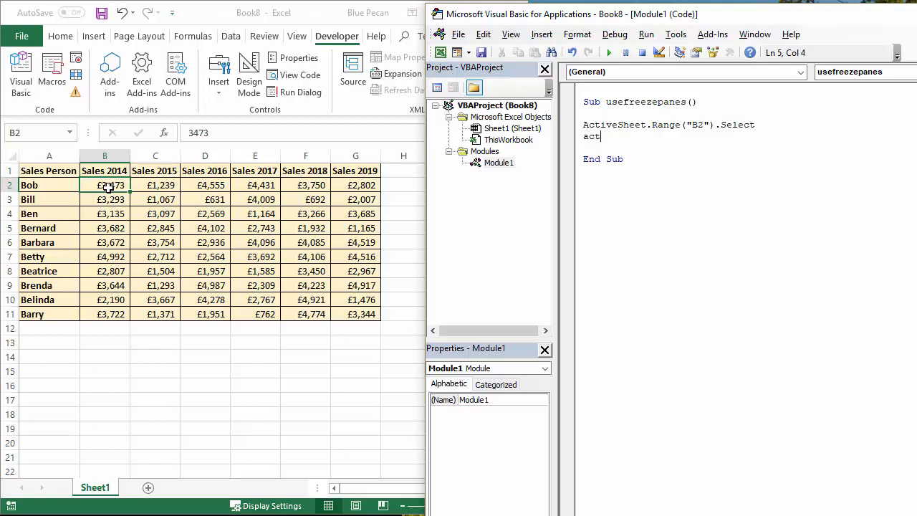
pyautogui.write('ive')
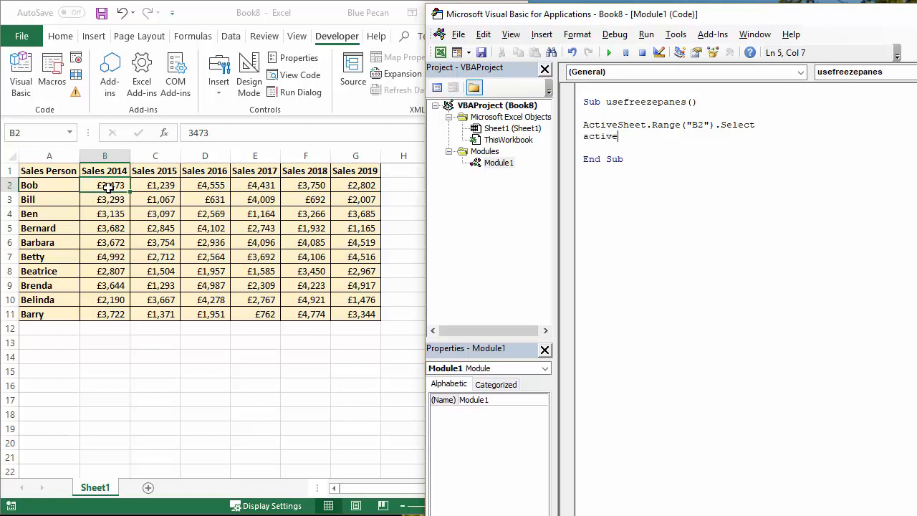
pyautogui.write('window')
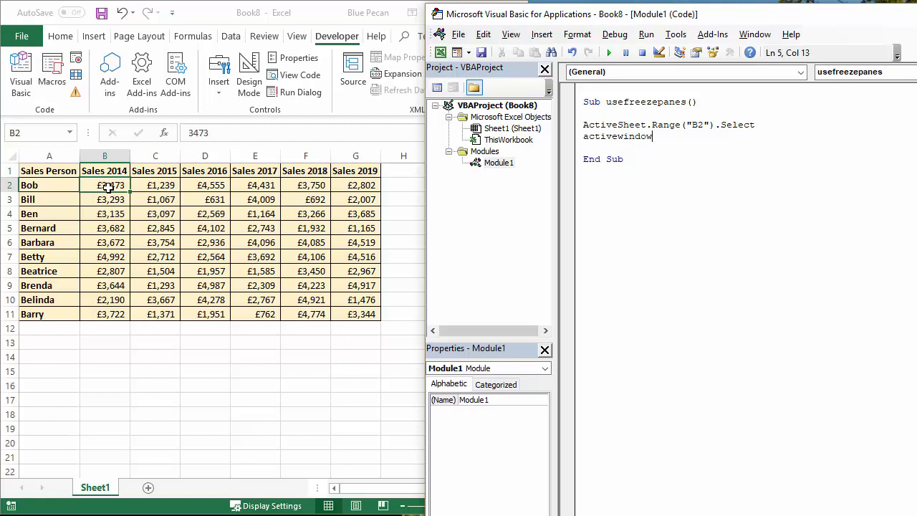
pyautogui.write('.')
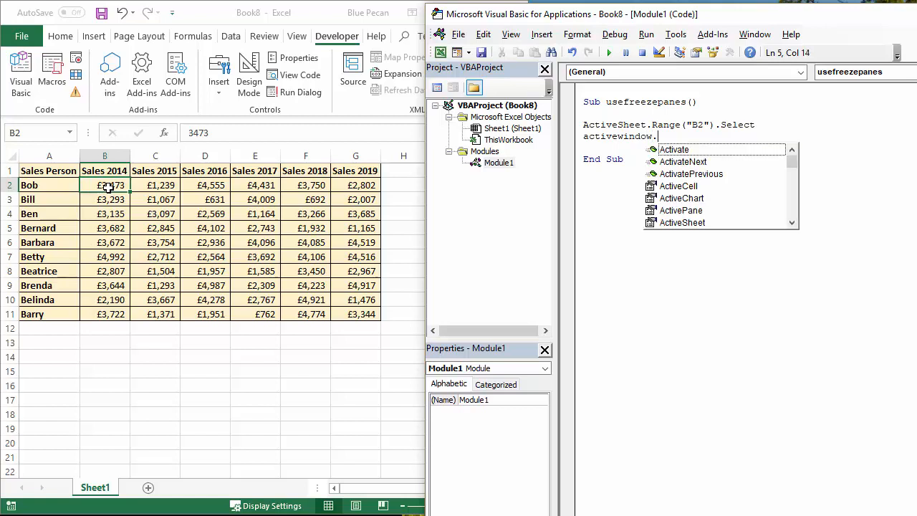
pyautogui.write('free')
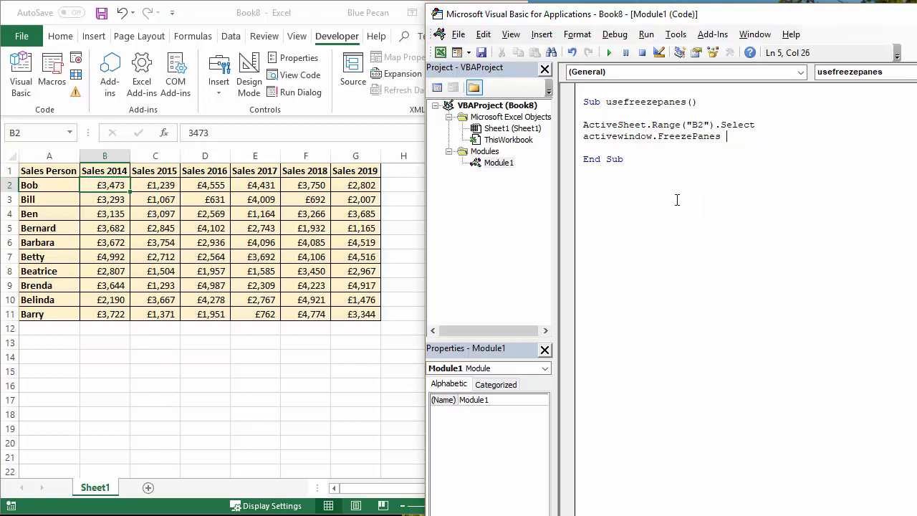
pyautogui.write('= tr')
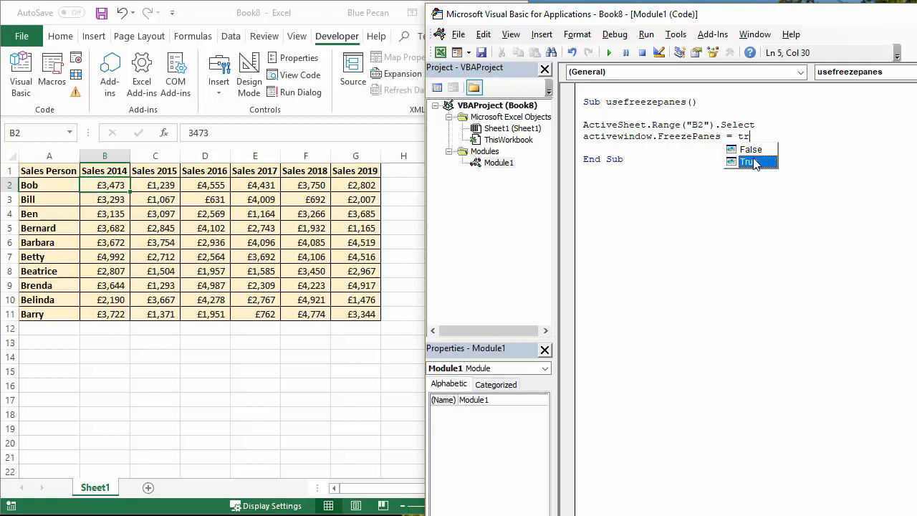
pyautogui.doubleClick(745, 161)
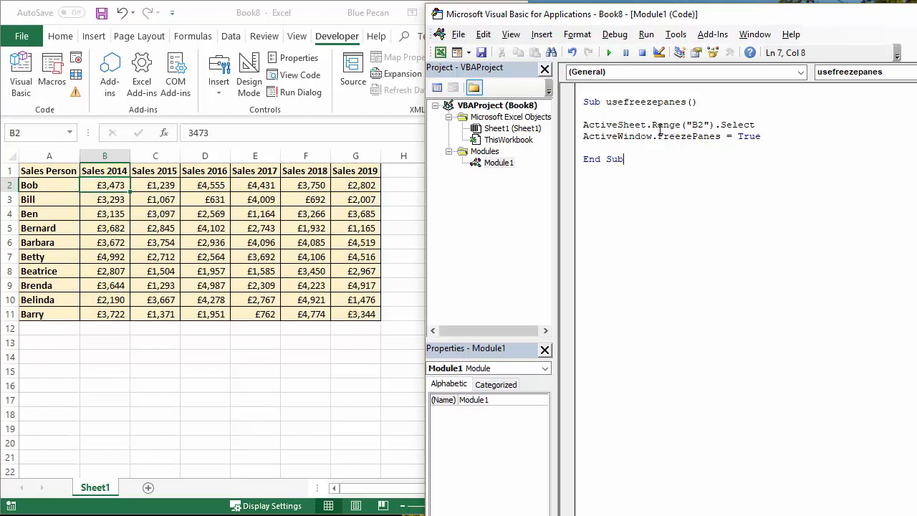
pyautogui.moveTo(619, 66)
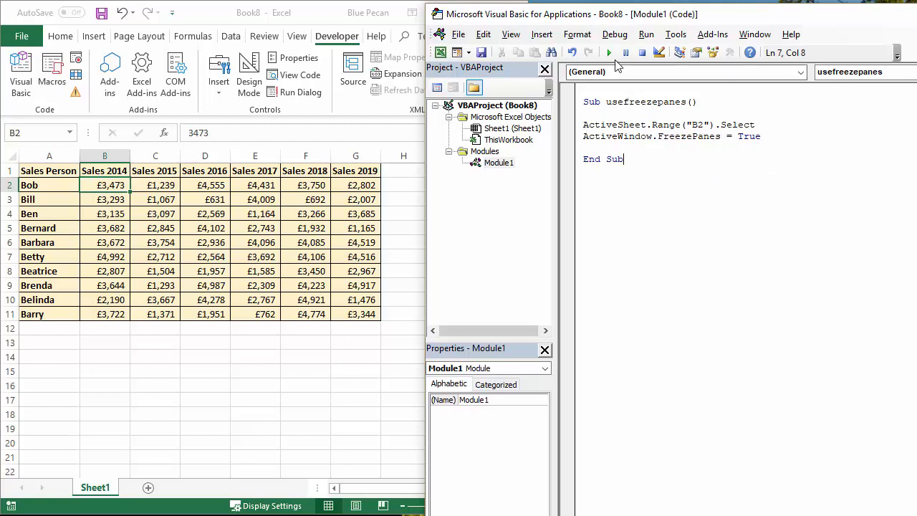
# Run usefreezepanes and check the frozen panes on the sales sheet
pyautogui.click(610, 52)
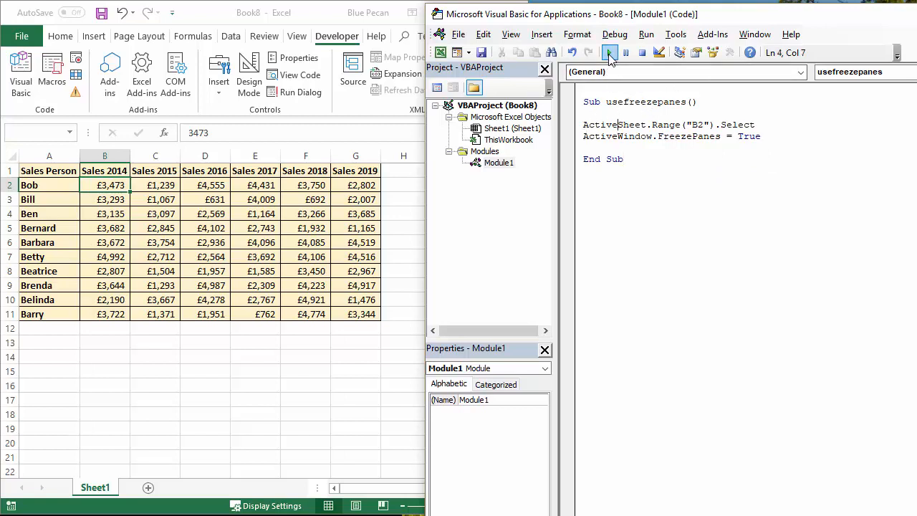
pyautogui.click(611, 52)
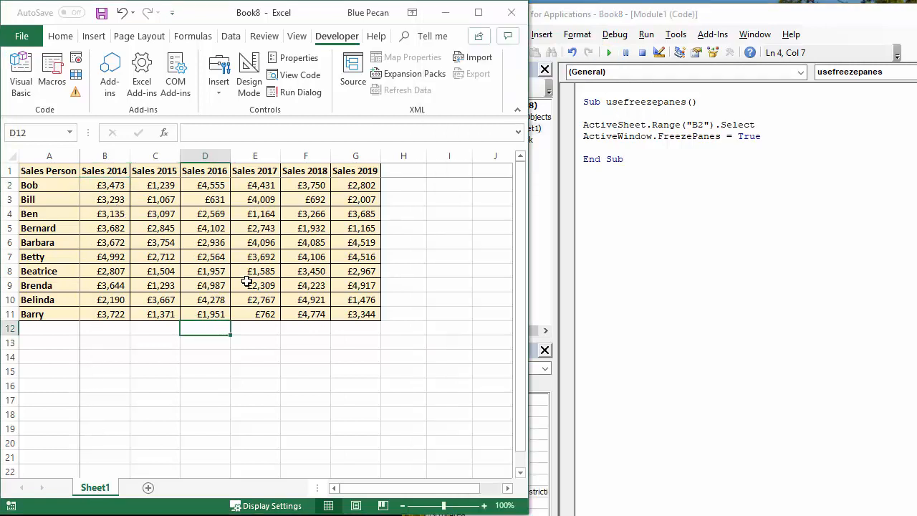
pyautogui.moveTo(337, 258)
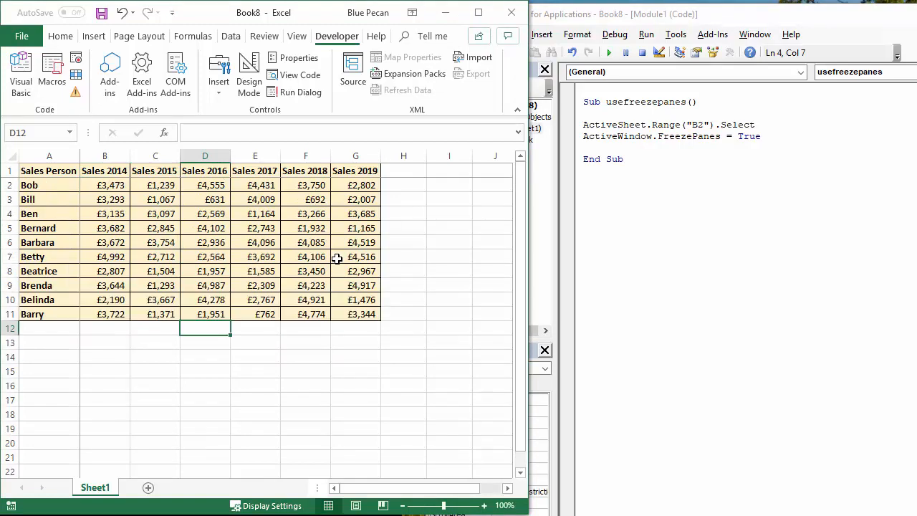
pyautogui.click(509, 487)
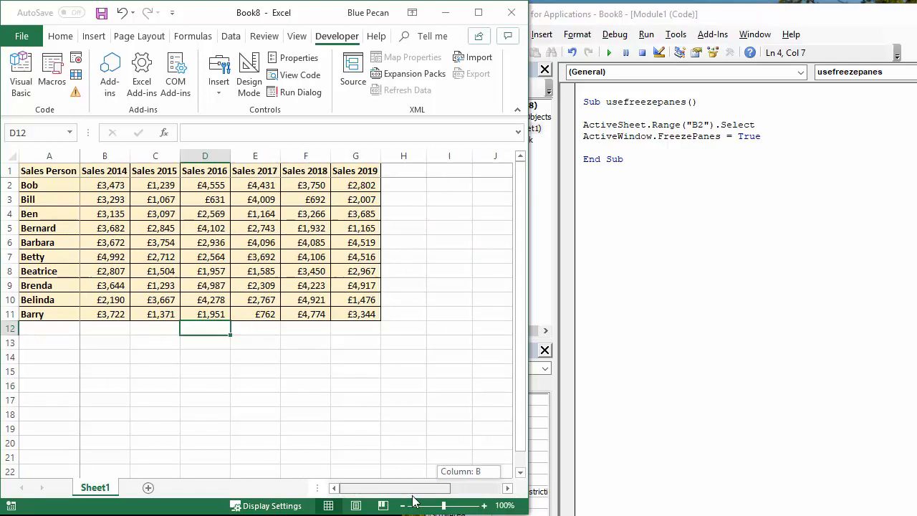
pyautogui.moveTo(457, 349)
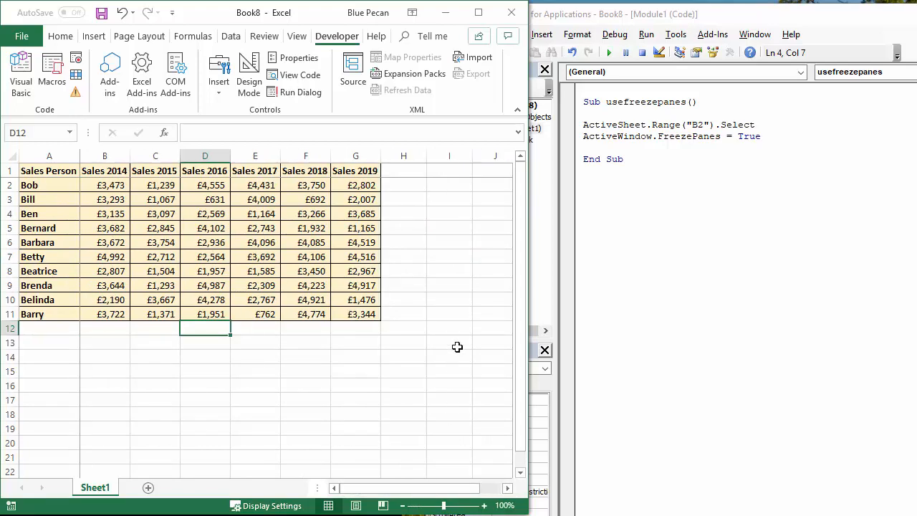
pyautogui.moveTo(460, 330)
pyautogui.write("'")
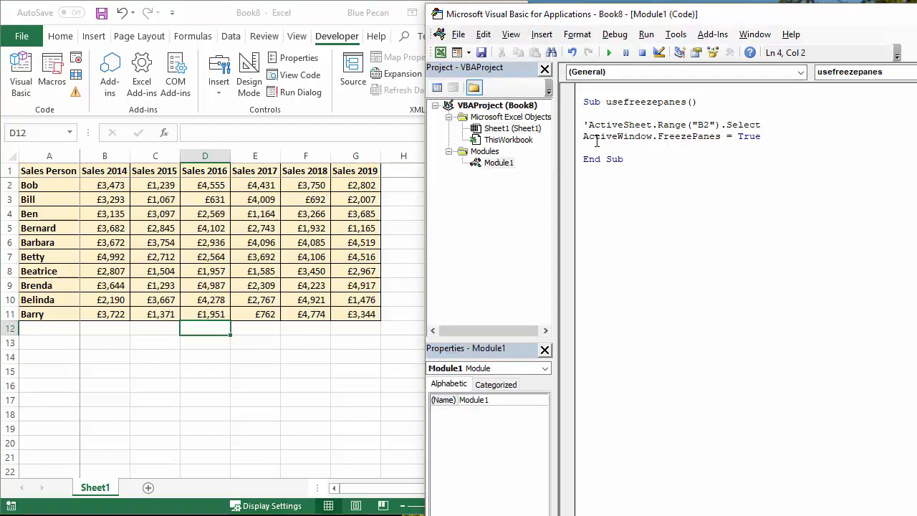
# Replace True with False so FreezePanes unfreezes the panes
pyautogui.doubleClick(748, 136)
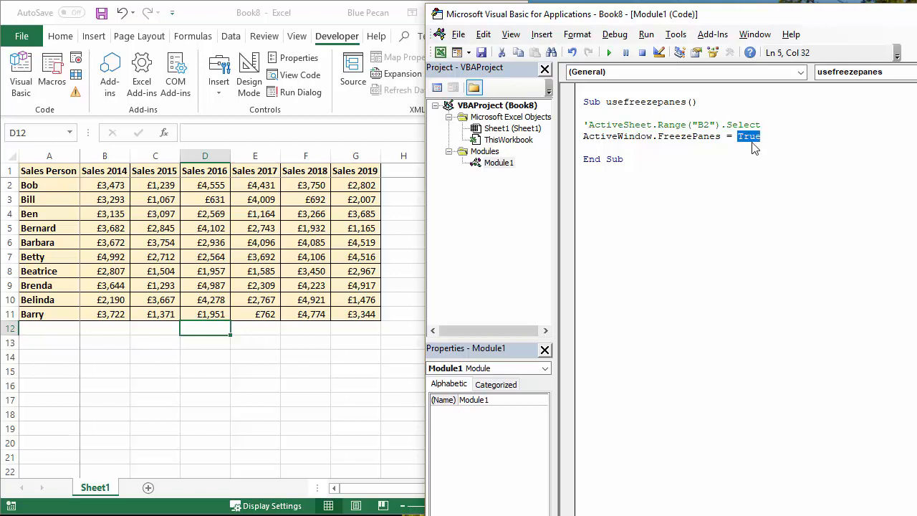
pyautogui.write('Fals')
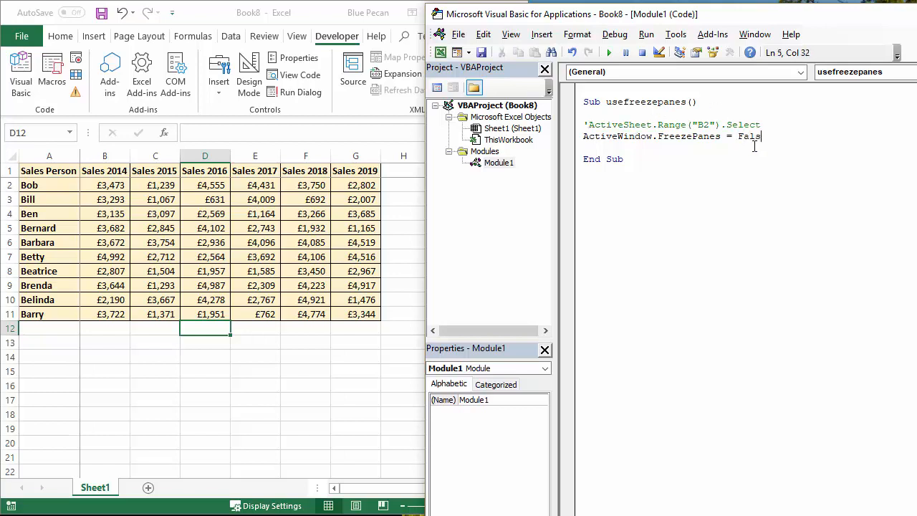
pyautogui.write('e')
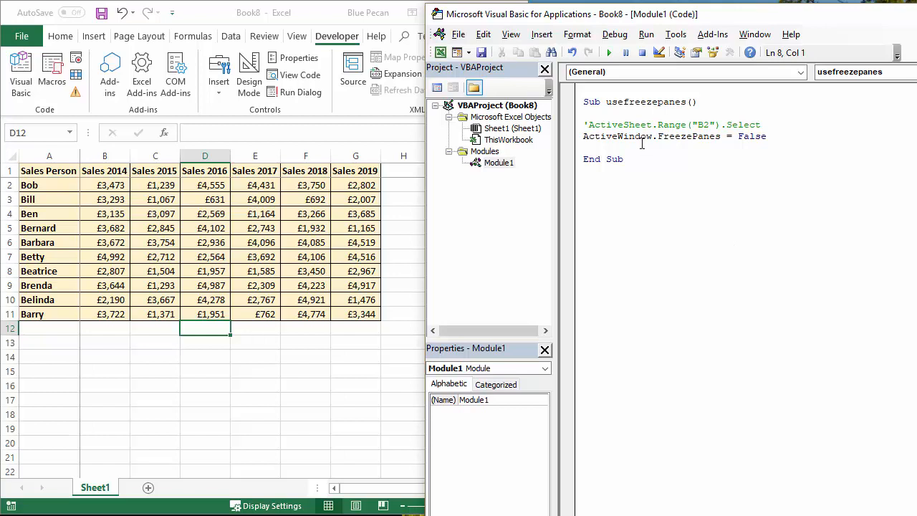